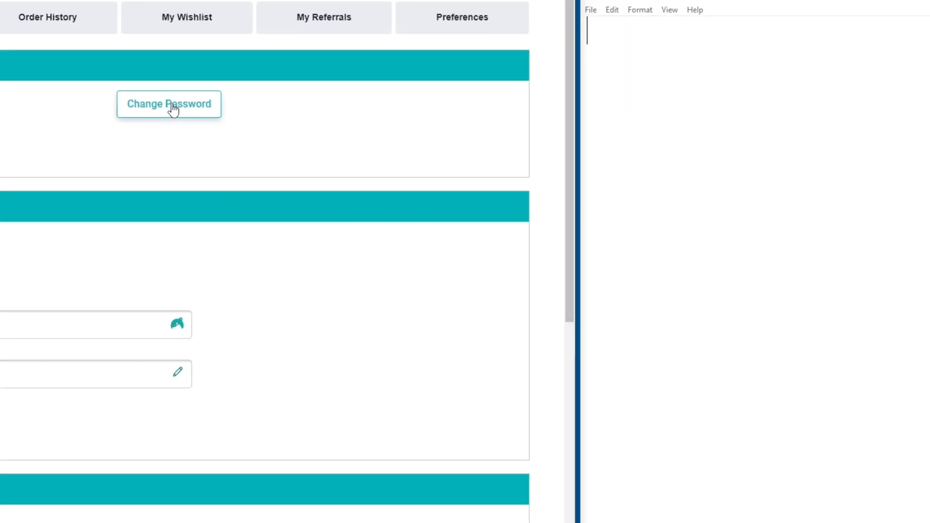
Reveal Petcircle's Change Password form with current, new and confirm password fields
left_click(169, 104)
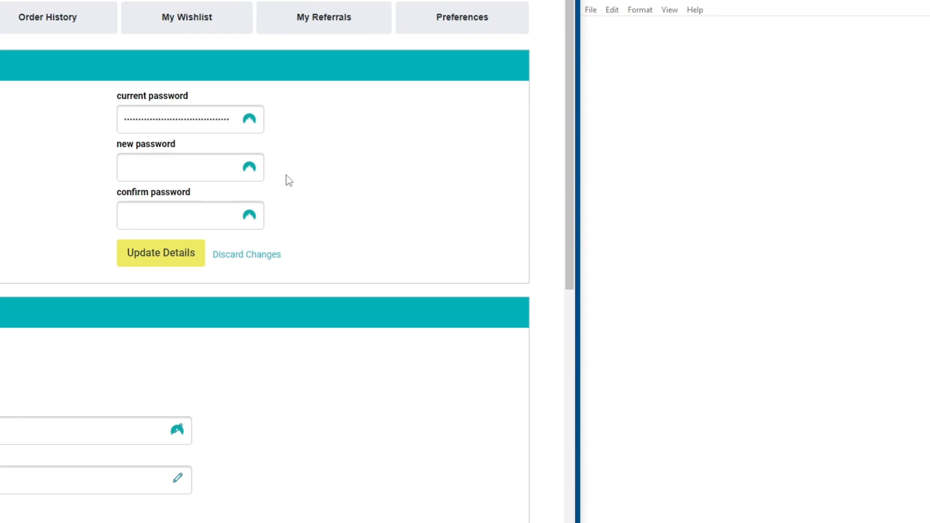
scroll("down", 3)
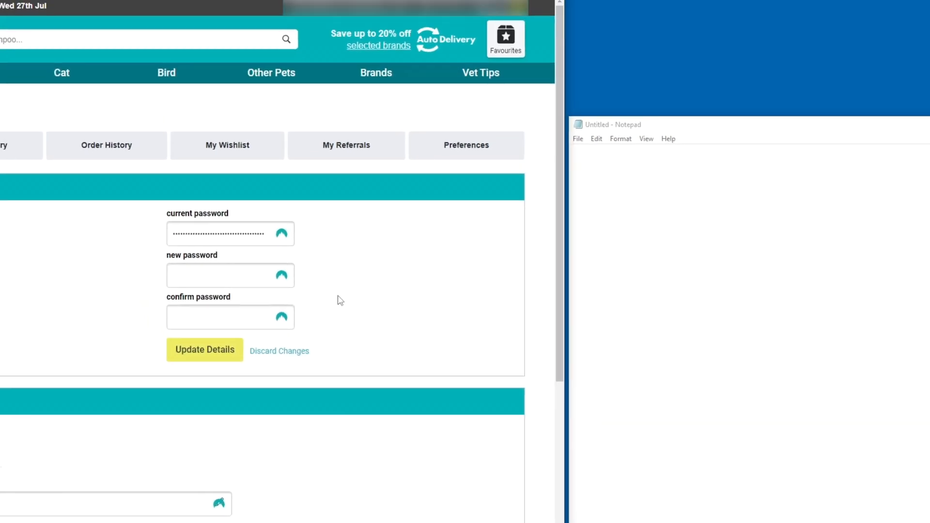
left_click(479, 9)
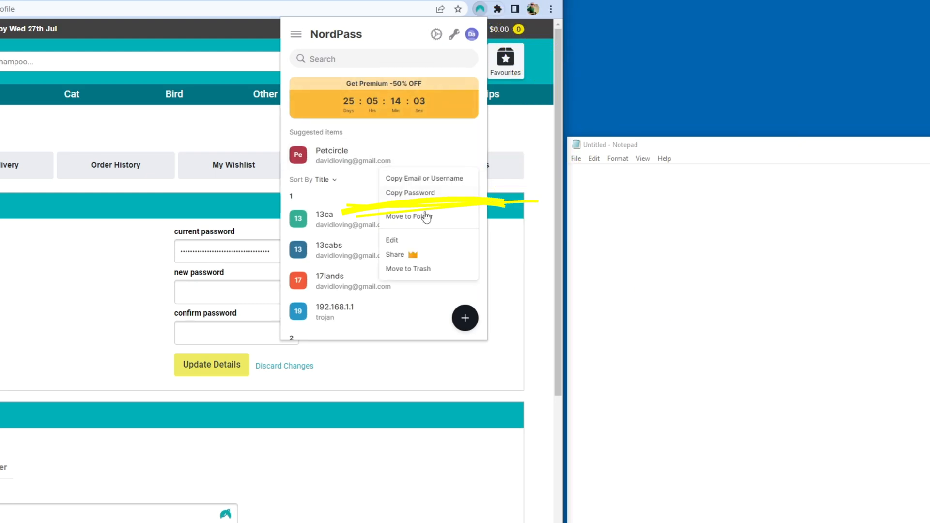
left_click(409, 192)
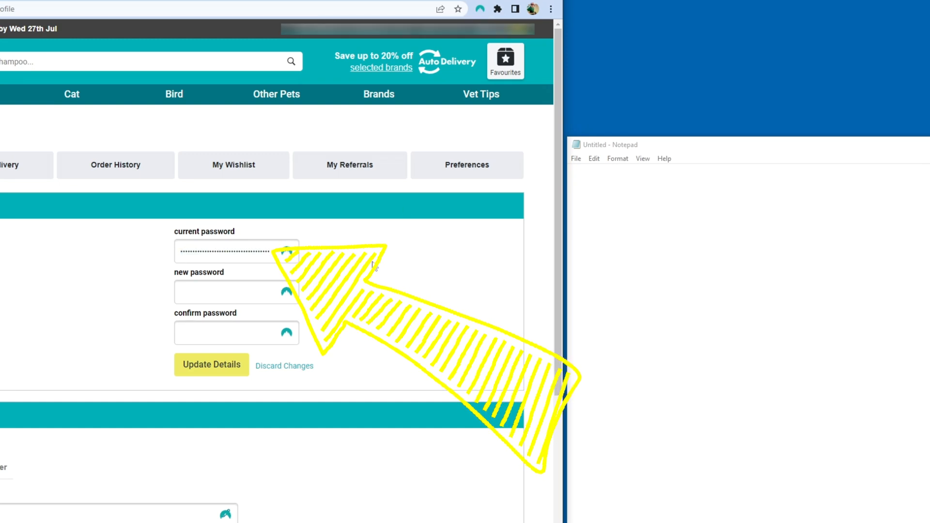
Have NordPass suggest a strong 37-character password and show its generation options
left_click(260, 298)
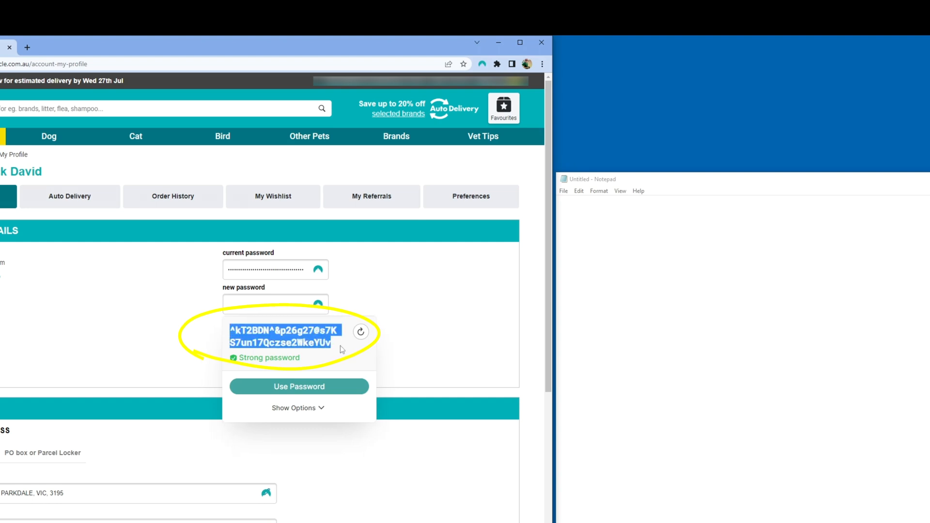
left_click(293, 407)
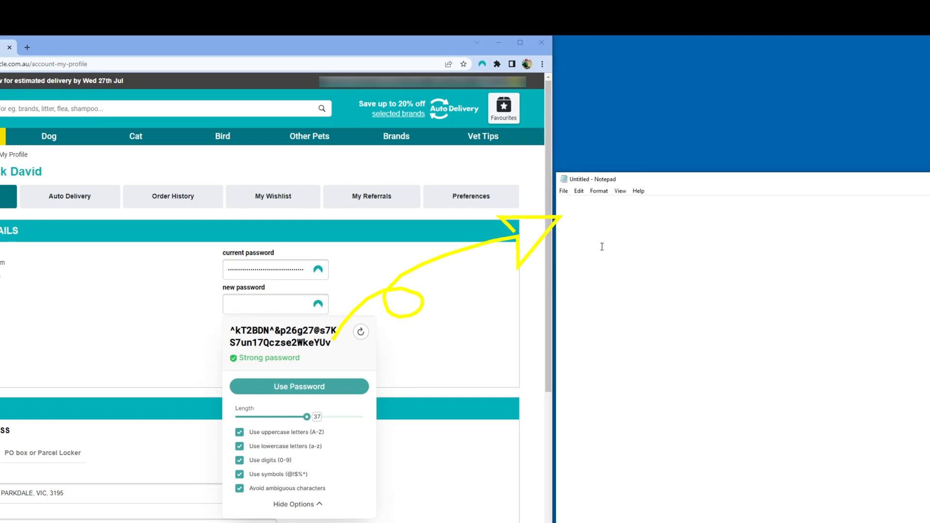
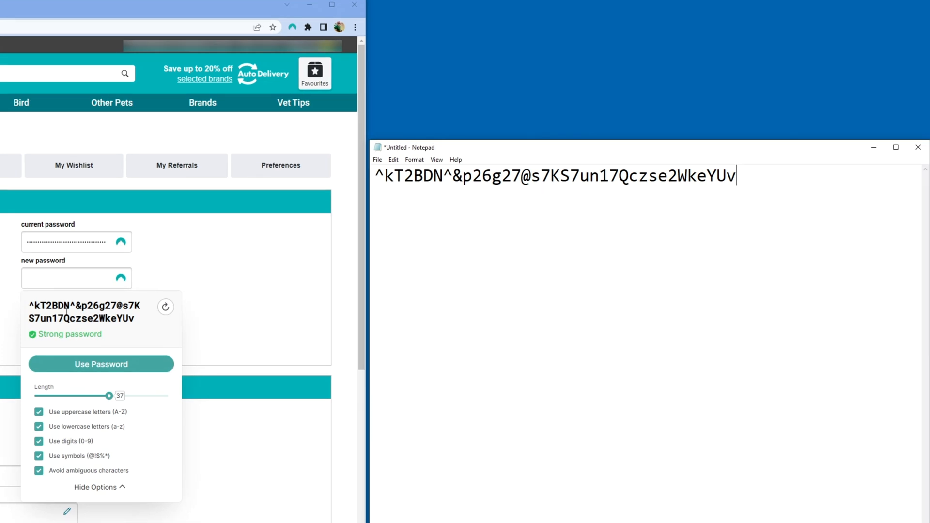
Paste the generated password into Notepad and fill Petcircle's new password fields with it
left_click(101, 364)
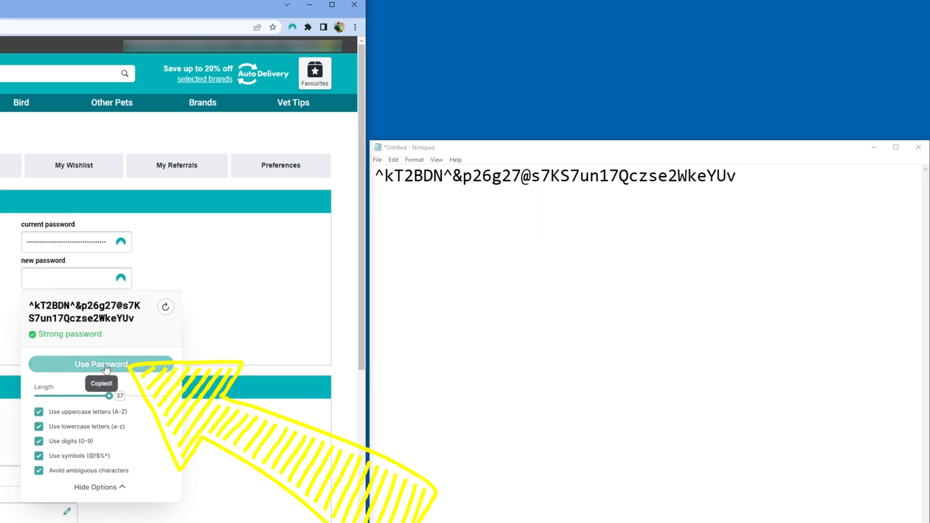
left_click(101, 364)
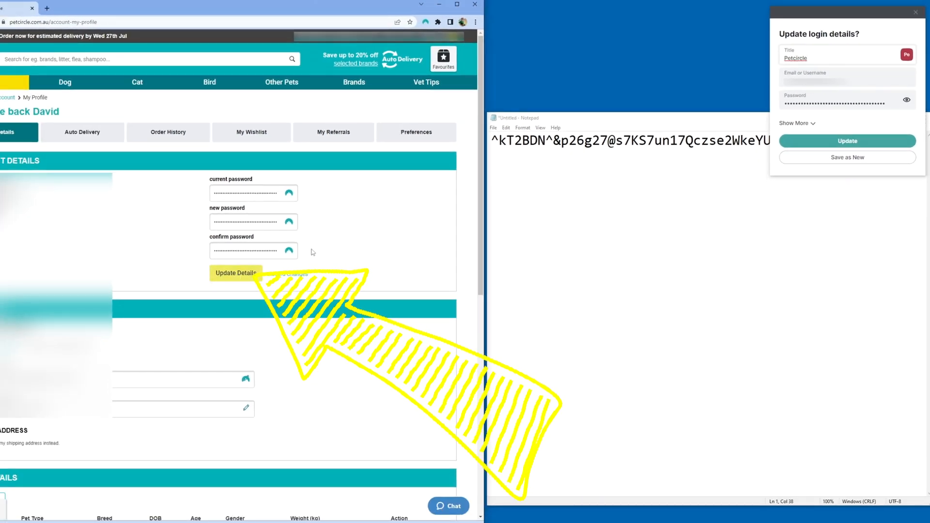
Submit the password change with Update Details and dismiss the NordPass prompt
left_click(235, 273)
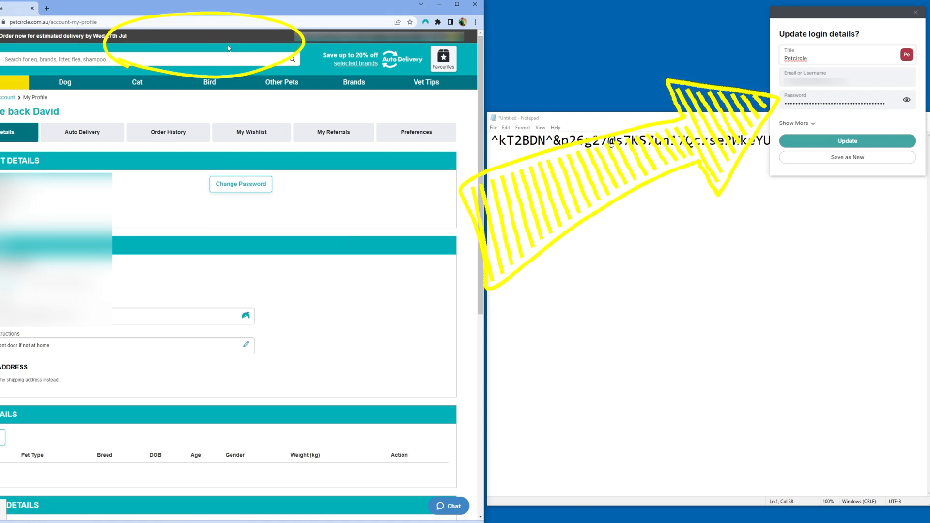
left_click(846, 141)
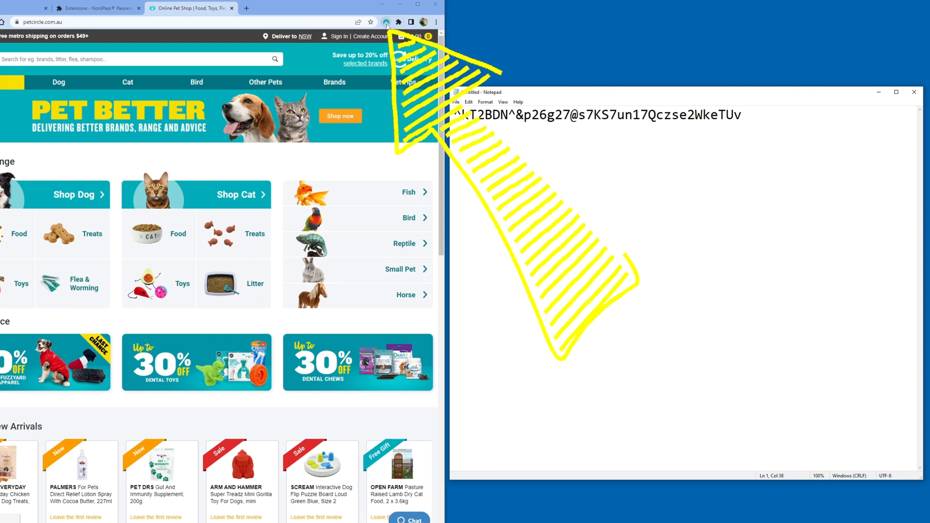
Open the NordPass vault and show the Petcircle login's copy and edit actions
left_click(400, 22)
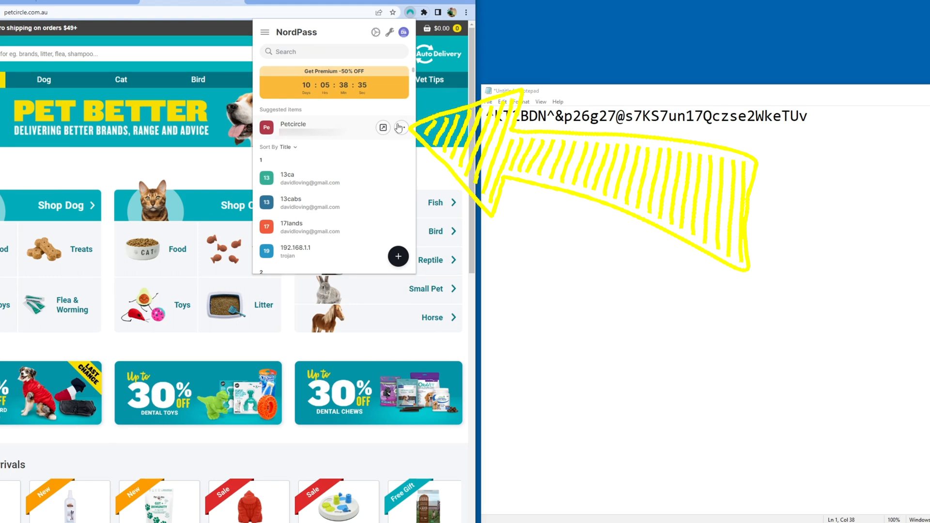
left_click(399, 127)
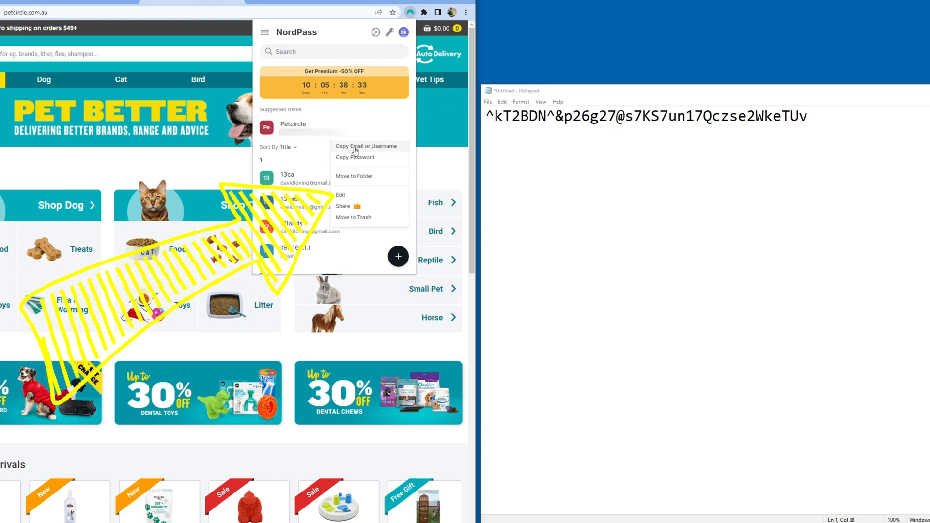